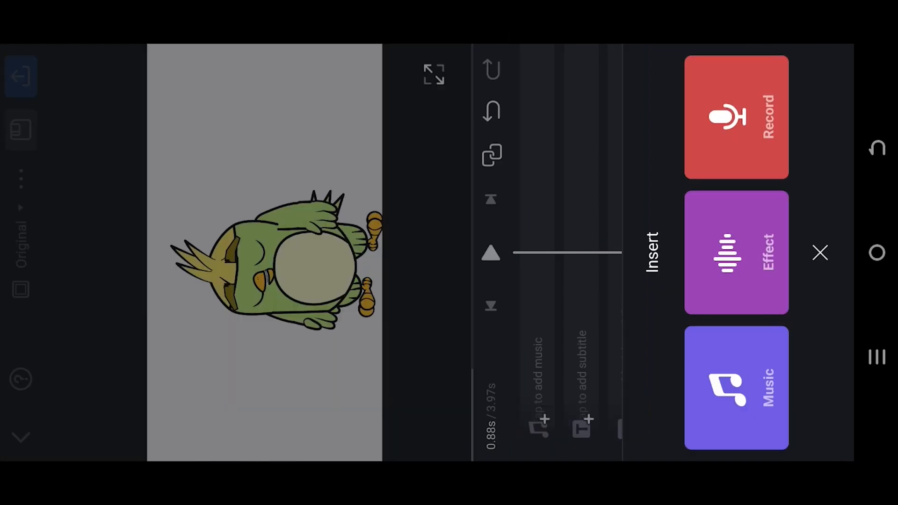
Browse the music library and locate the Beep Sound track for the project.
click(736, 387)
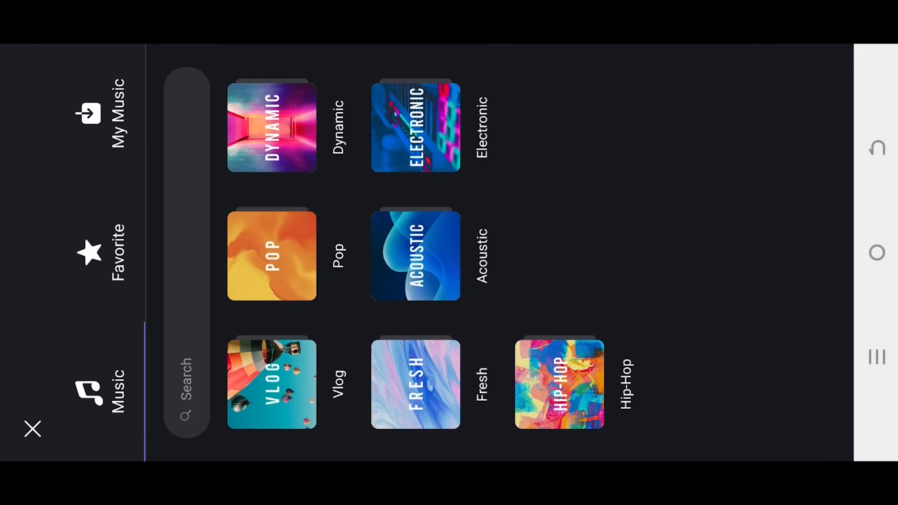
click(106, 398)
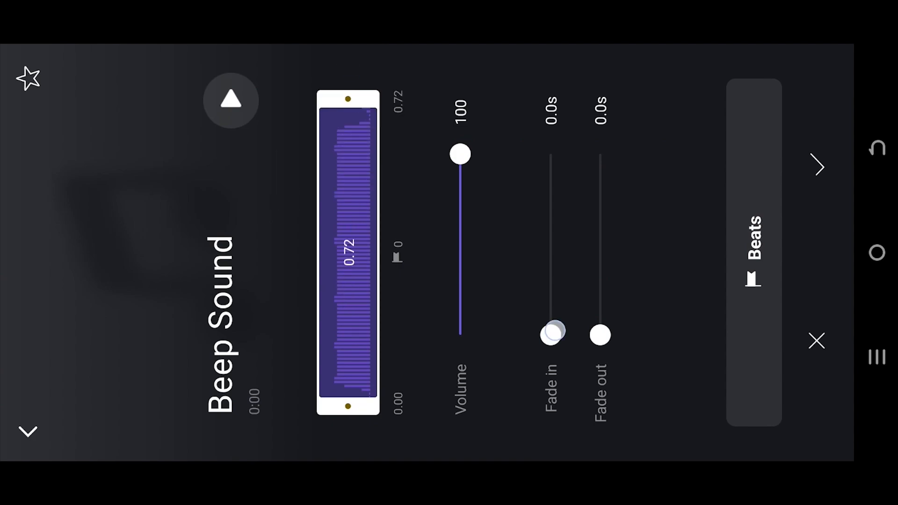
Give the Beep Sound clip 0.1 s fade in and 0.1 s fade out before adding it.
drag(551, 335, 552, 269)
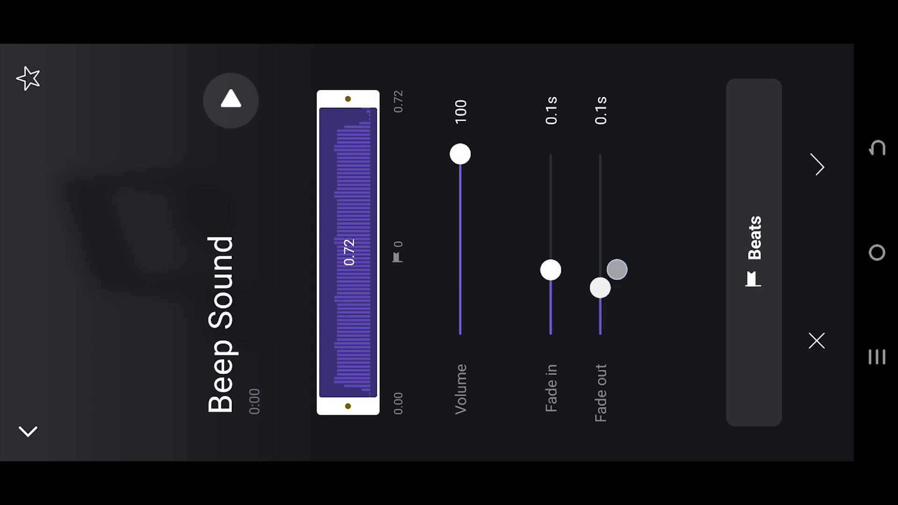
drag(550, 269, 550, 335)
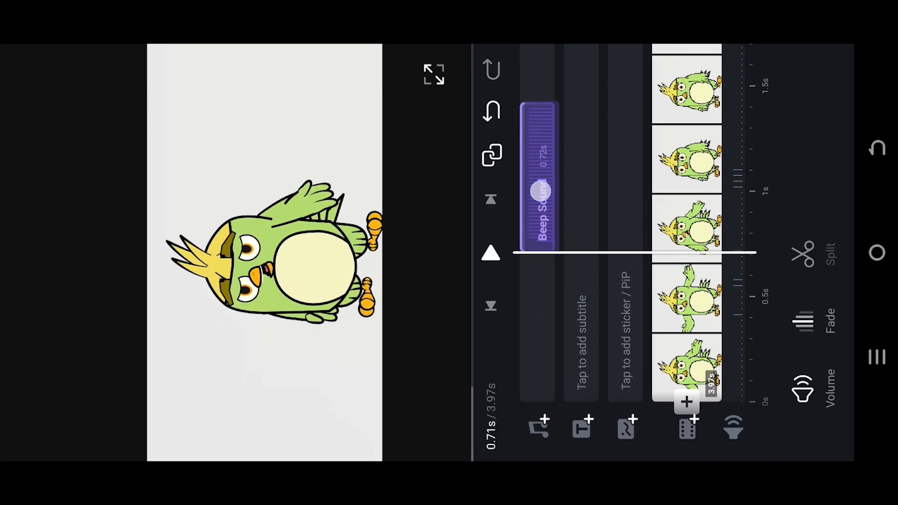
Select the trimmed 0.50 s Beep Sound clip and reopen its audio Options.
click(538, 178)
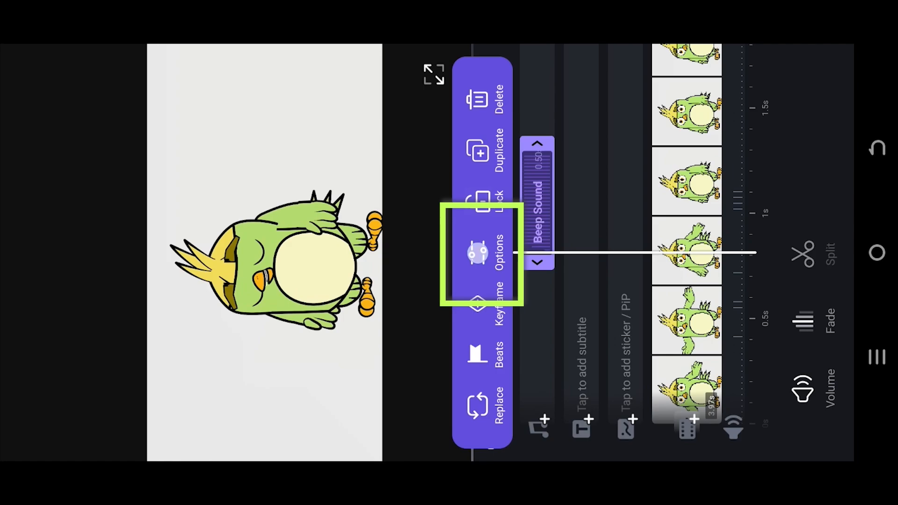
click(483, 254)
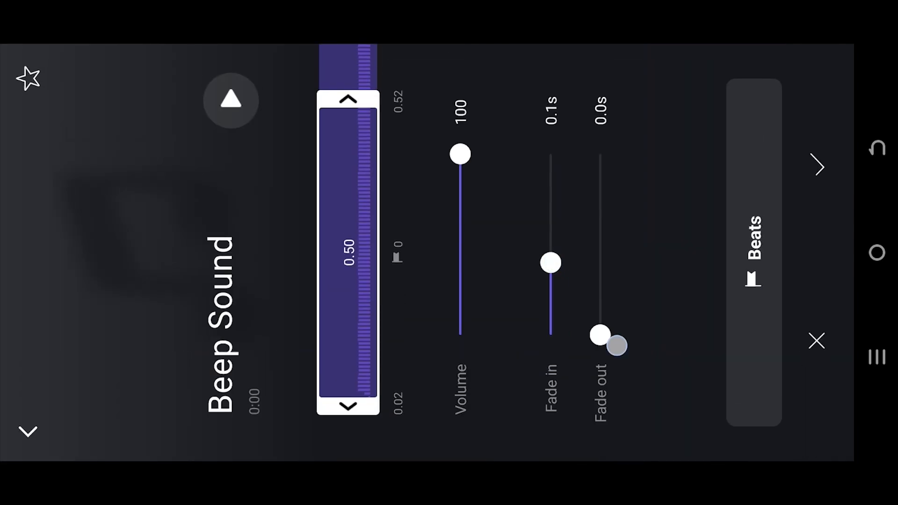